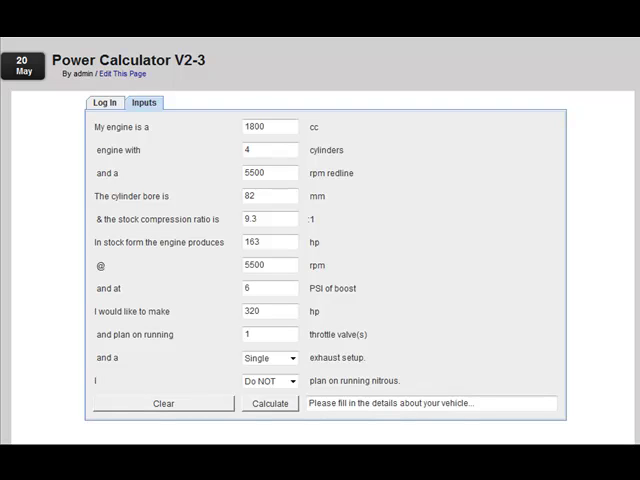
mouse_move(380, 81)
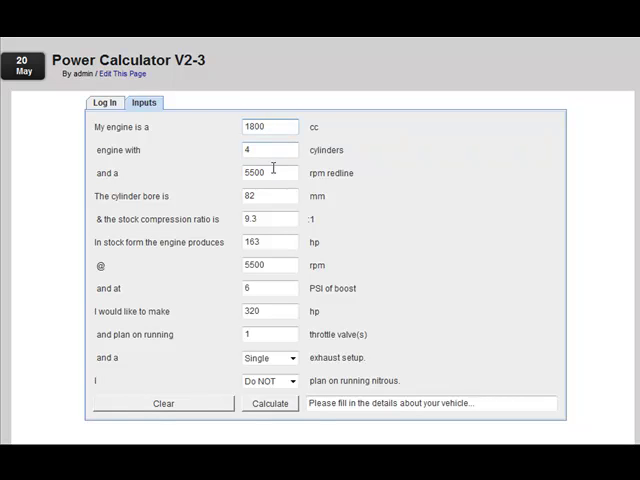
- Enter a 6200 rpm redline and calculate, yielding 21 PSI required boost
triple_click(268, 172)
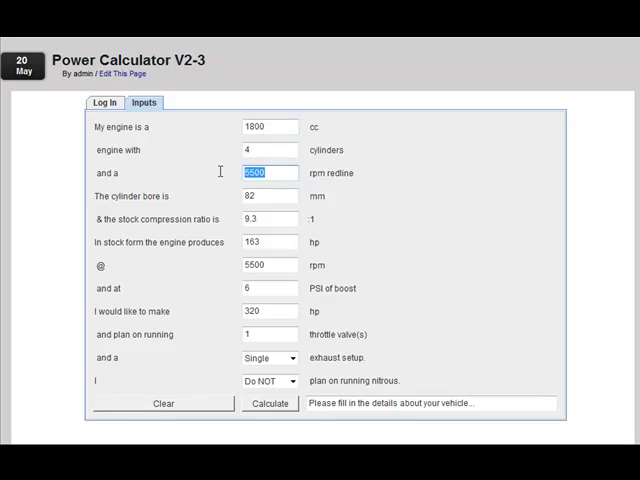
text(6200)
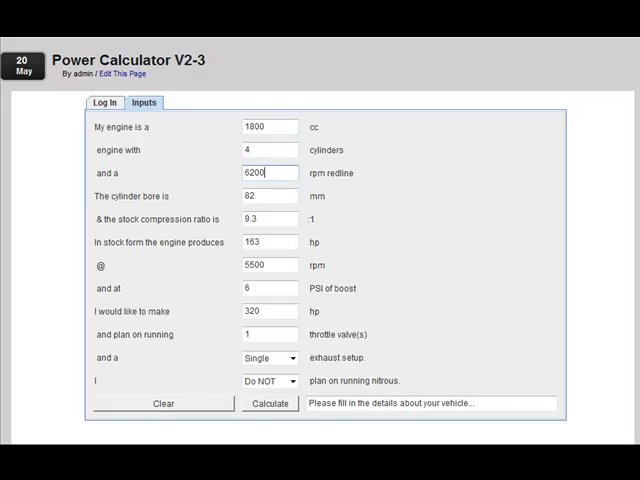
click(267, 196)
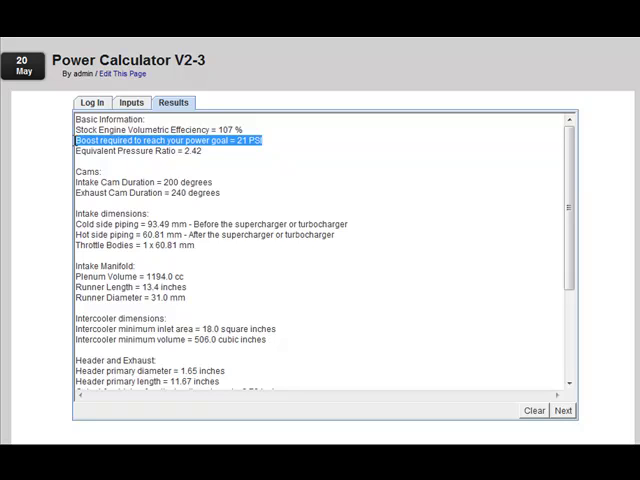
mouse_move(260, 197)
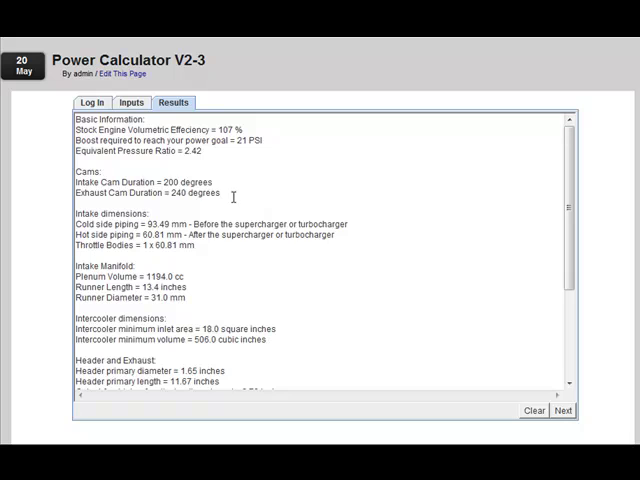
double_click(193, 192)
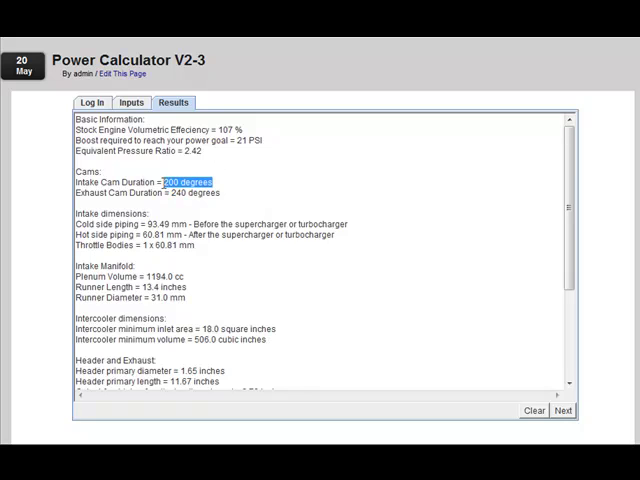
scroll(down, 3)
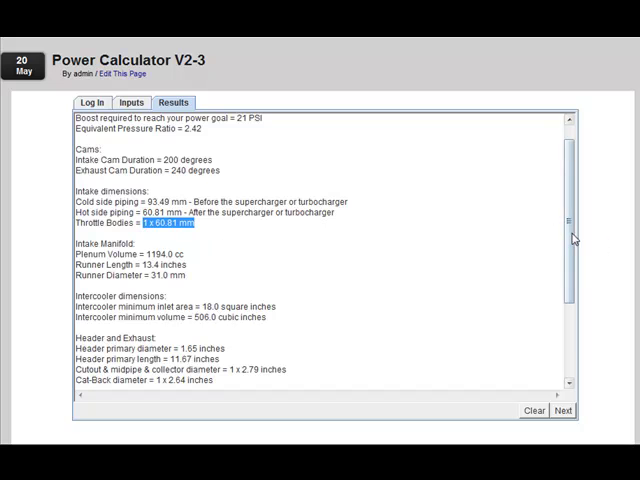
scroll(down, 3)
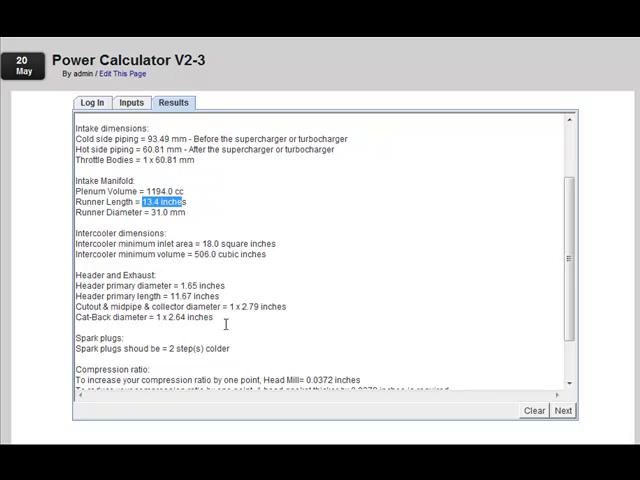
scroll(down, 3)
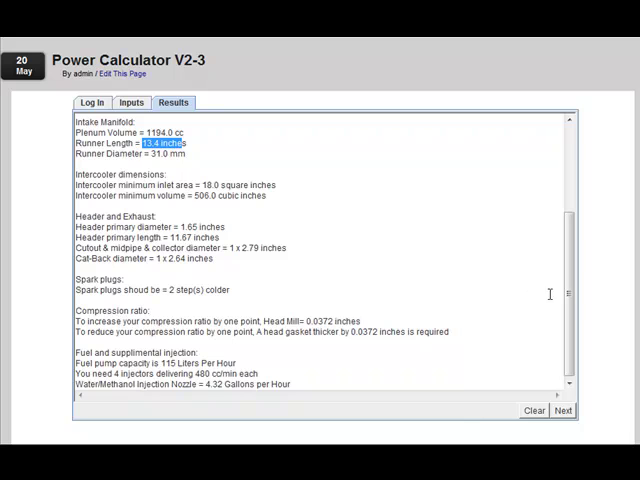
mouse_move(115, 320)
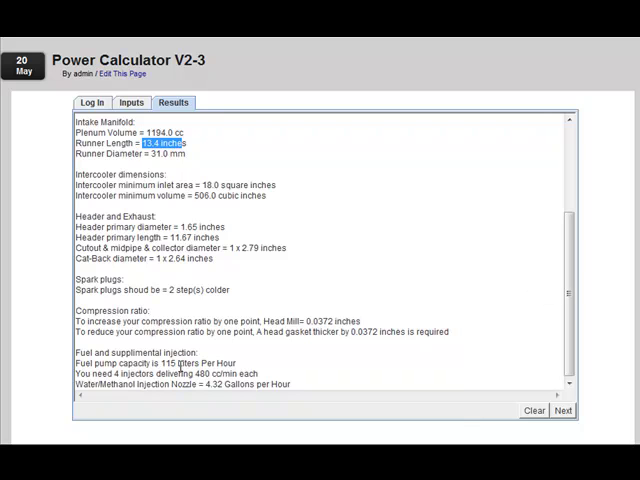
scroll(up, 3)
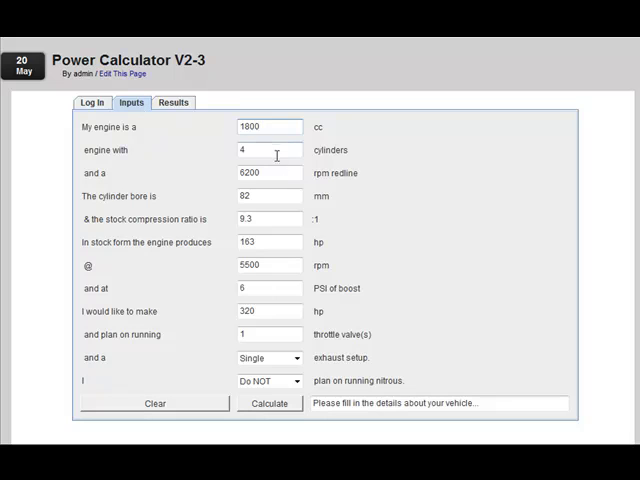
- Replace the 6200 redline with 5500 rpm and recalculate, giving 26 PSI boost
triple_click(267, 173)
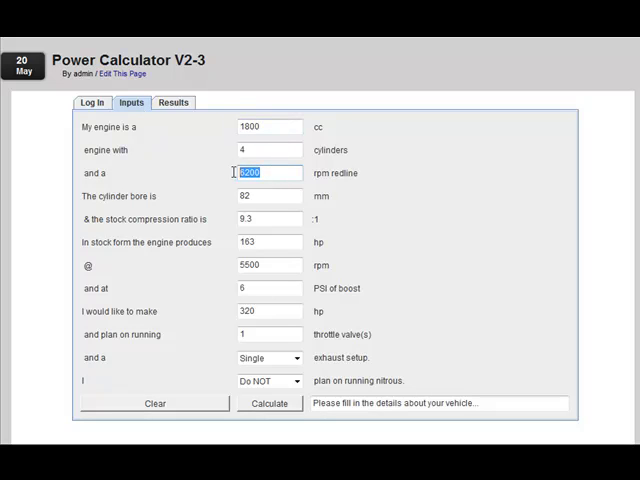
text(5500)
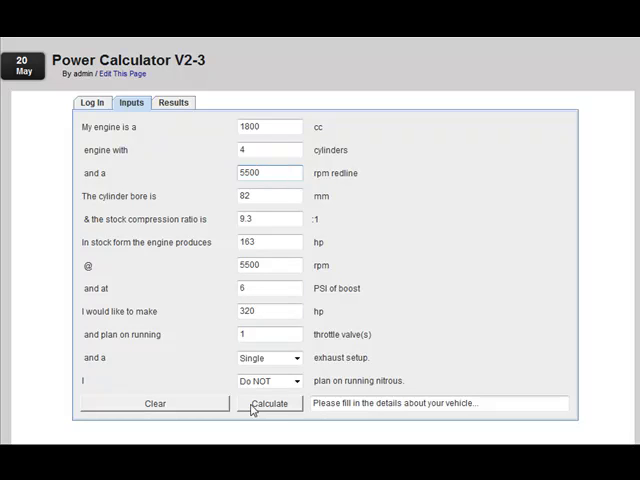
click(267, 403)
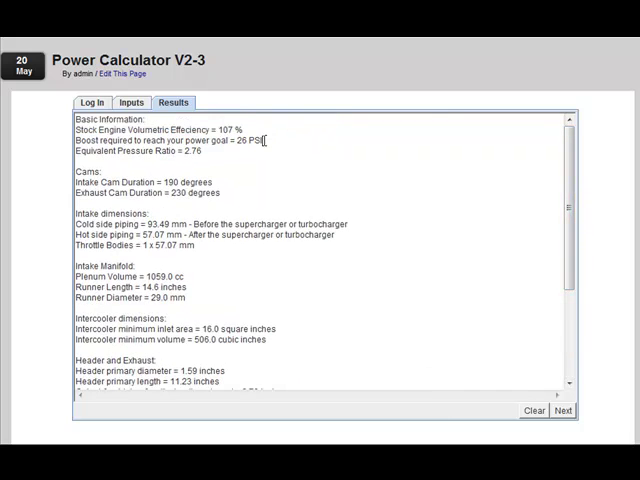
triple_click(170, 140)
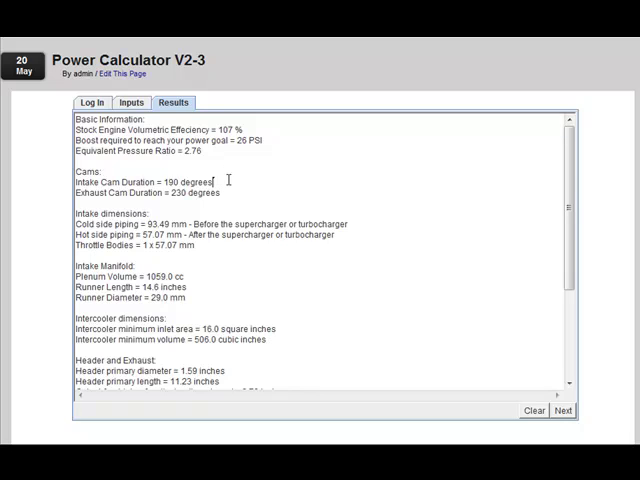
scroll(down, 3)
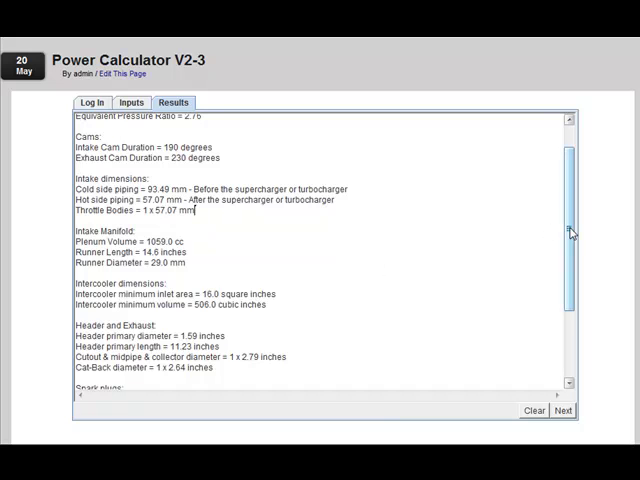
scroll(down, 3)
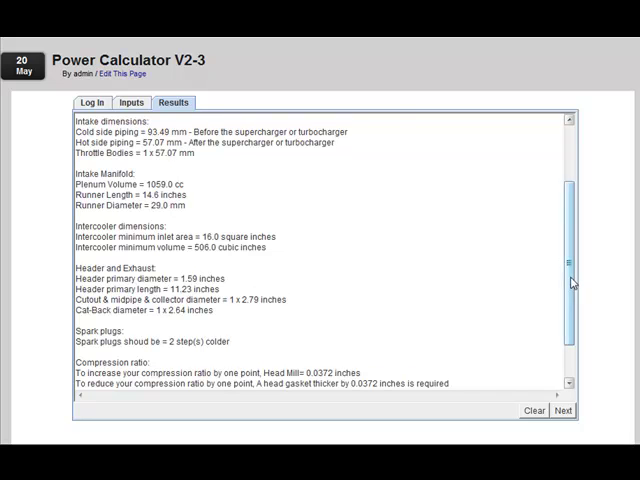
scroll(down, 3)
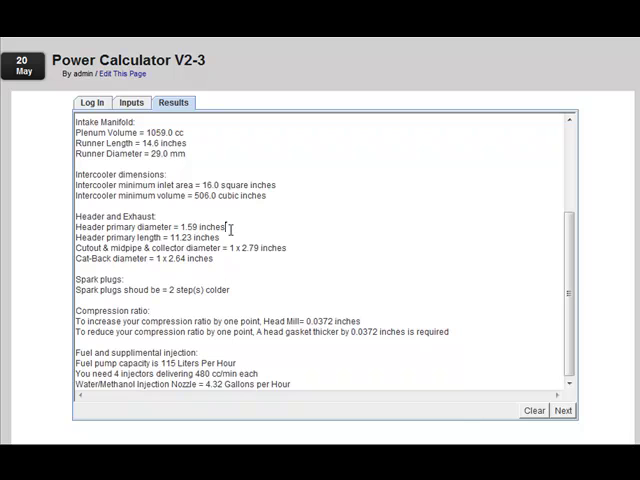
mouse_move(330, 187)
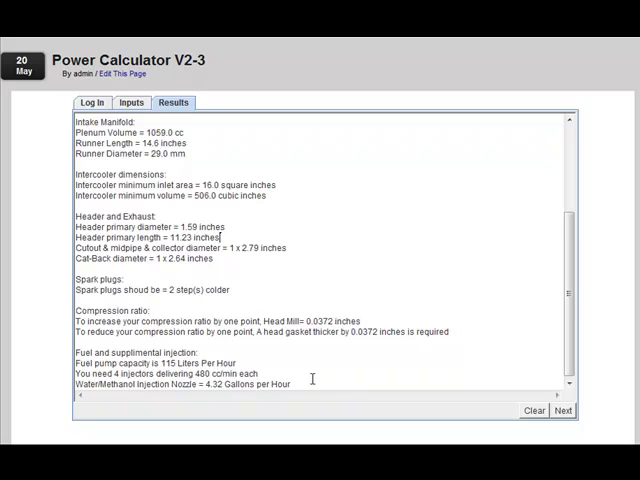
mouse_move(570, 290)
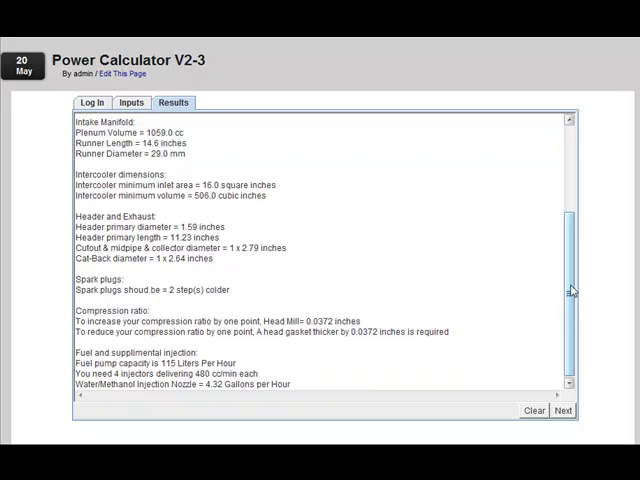
scroll(up, 3)
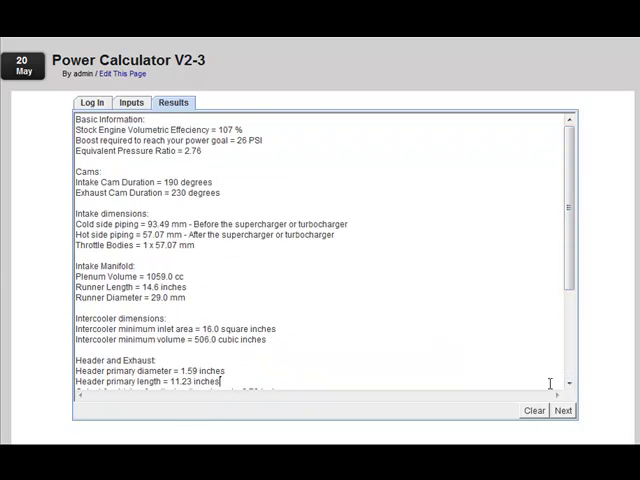
- Advance past Results to the Illustration tab showing intake, intercooler, header and exhaust dimensions
click(563, 411)
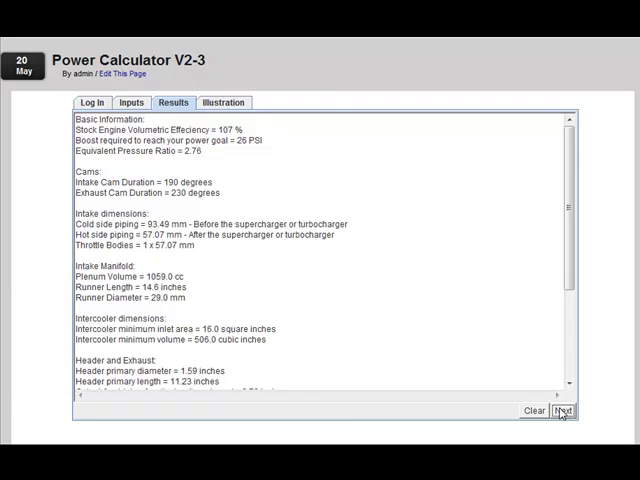
click(223, 102)
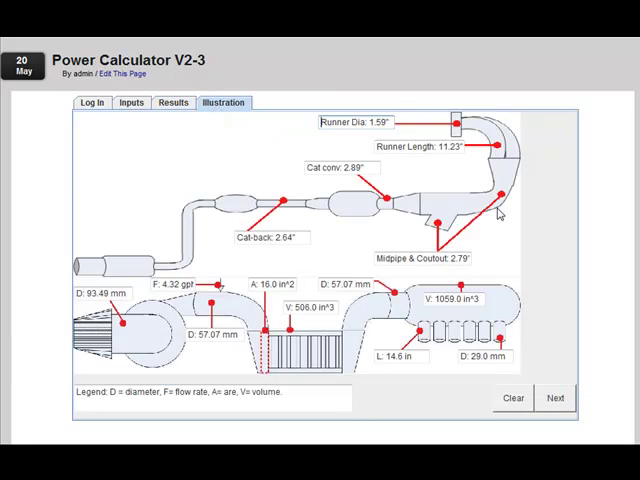
mouse_move(452, 253)
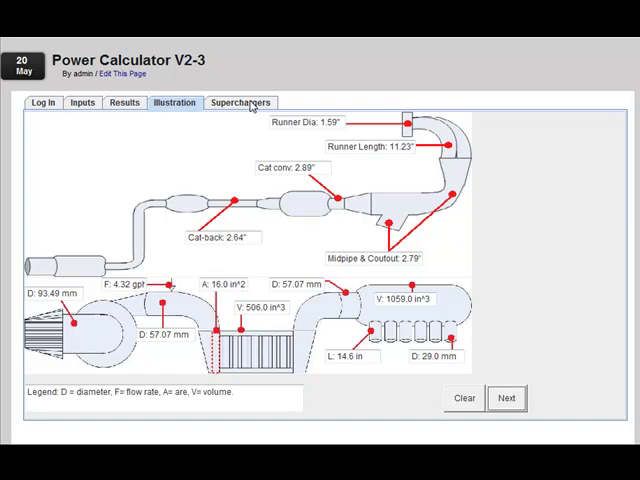
- Display matching Rotrex, Whipple, Vortech and Procharger superchargers on the Superchargers tab
click(240, 103)
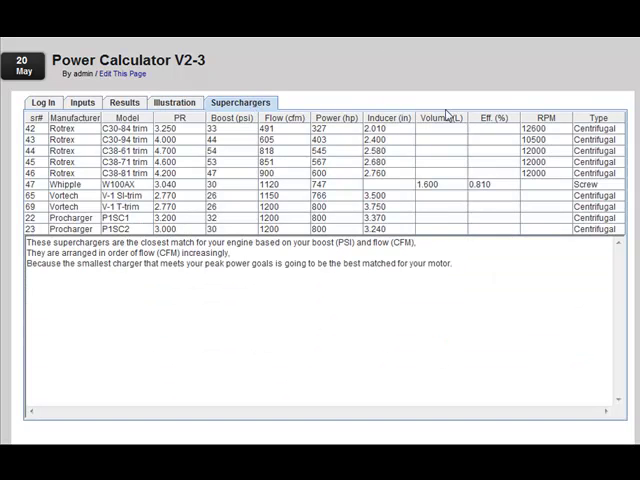
mouse_move(143, 105)
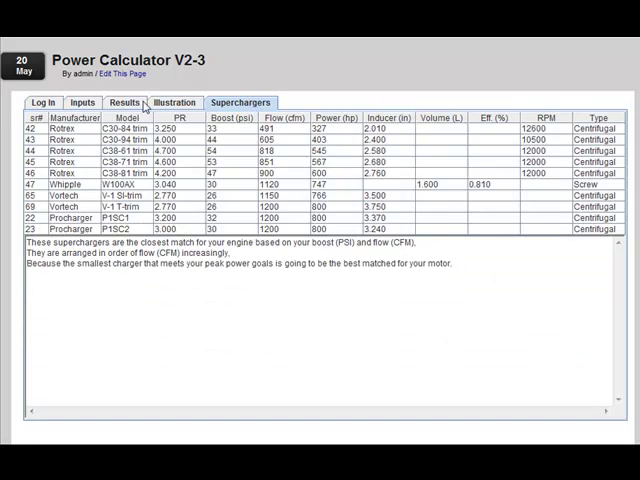
mouse_move(230, 148)
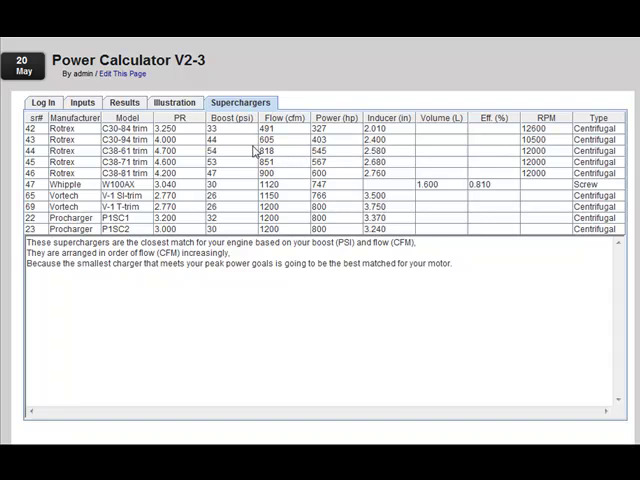
mouse_move(335, 135)
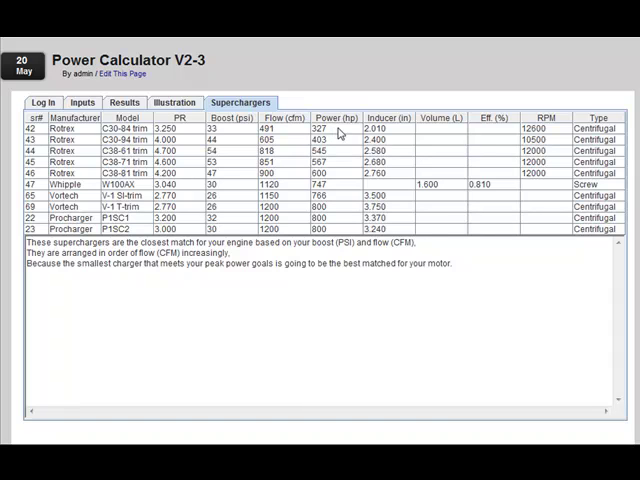
mouse_move(337, 131)
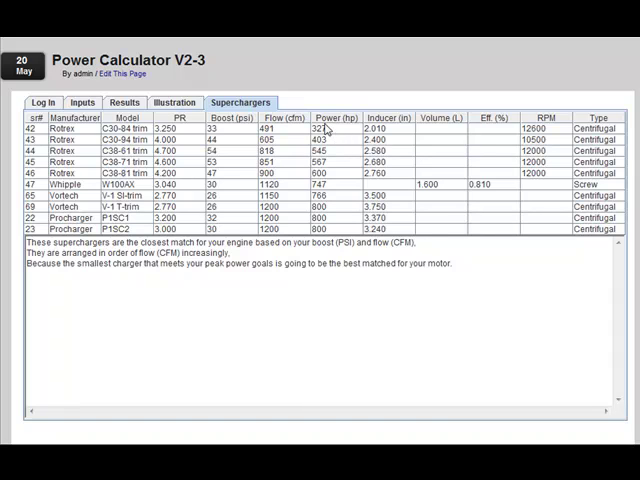
mouse_move(255, 118)
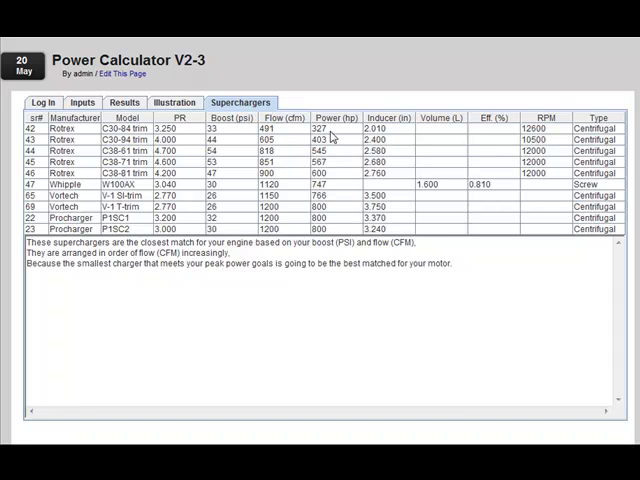
mouse_move(338, 148)
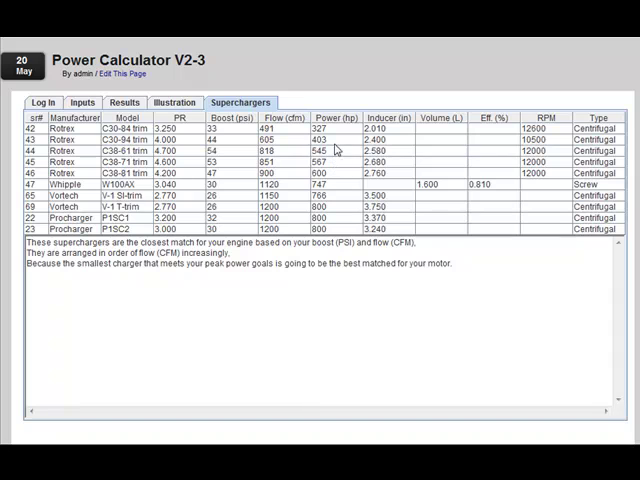
mouse_move(333, 188)
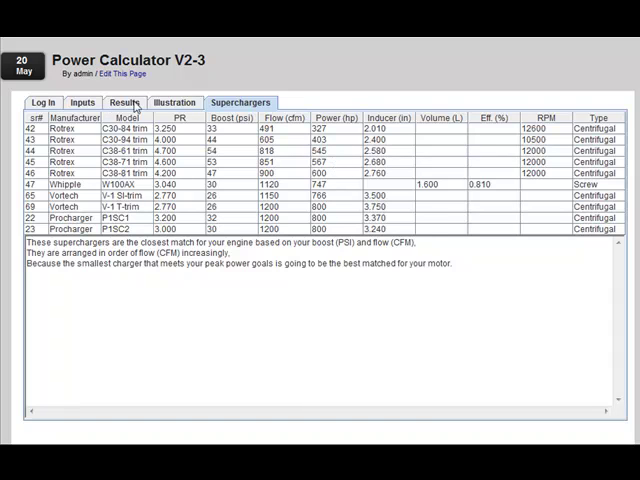
mouse_move(253, 107)
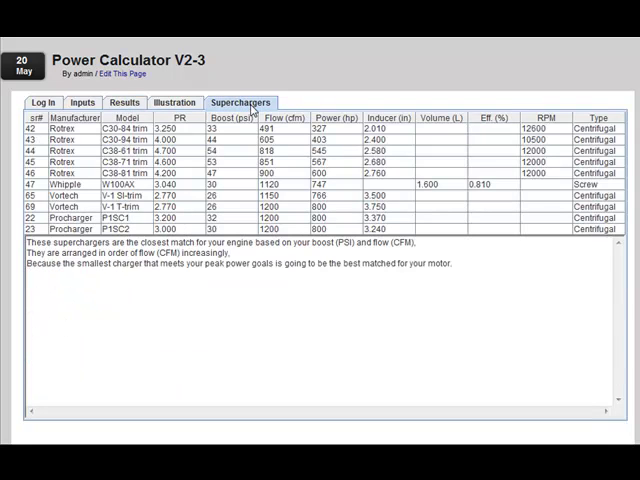